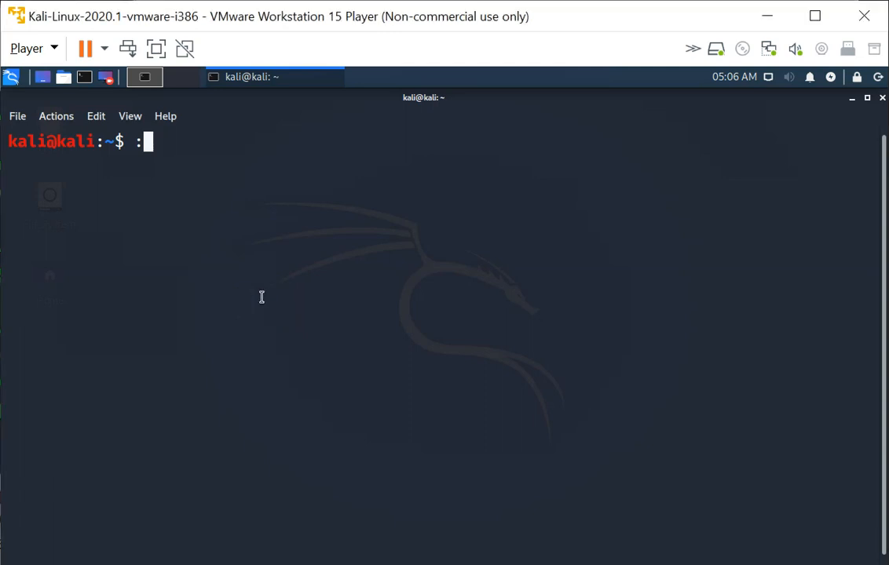
Long-list /usr/bin/passwd to show its root ownership and setuid bit.
{"action": "key", "text": "BackSpace"}
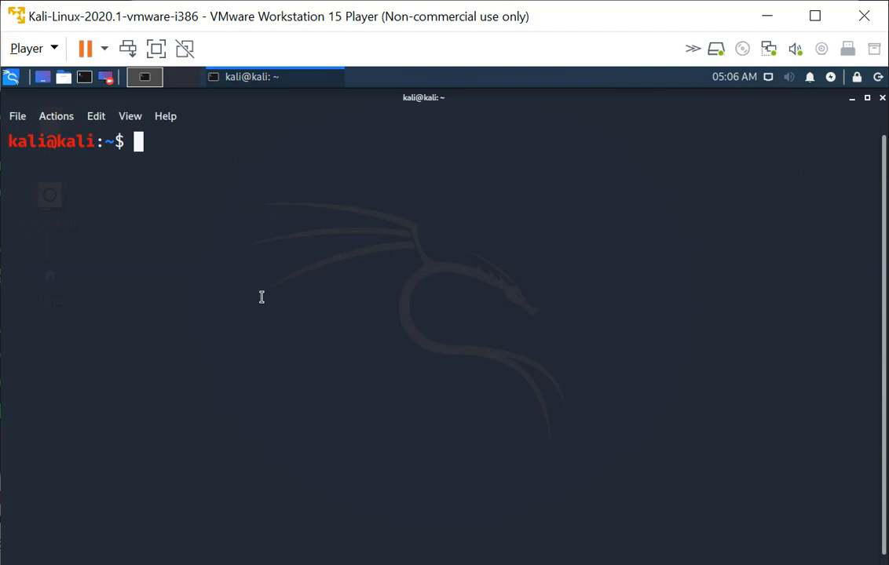
{"action": "type", "text": "ls -l /usr/"}
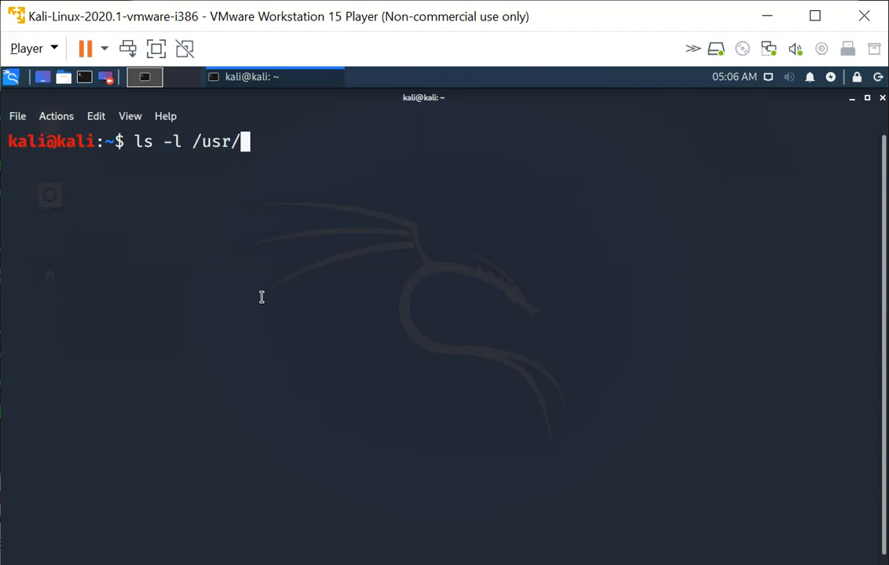
{"action": "type", "text": "bin/pass"}
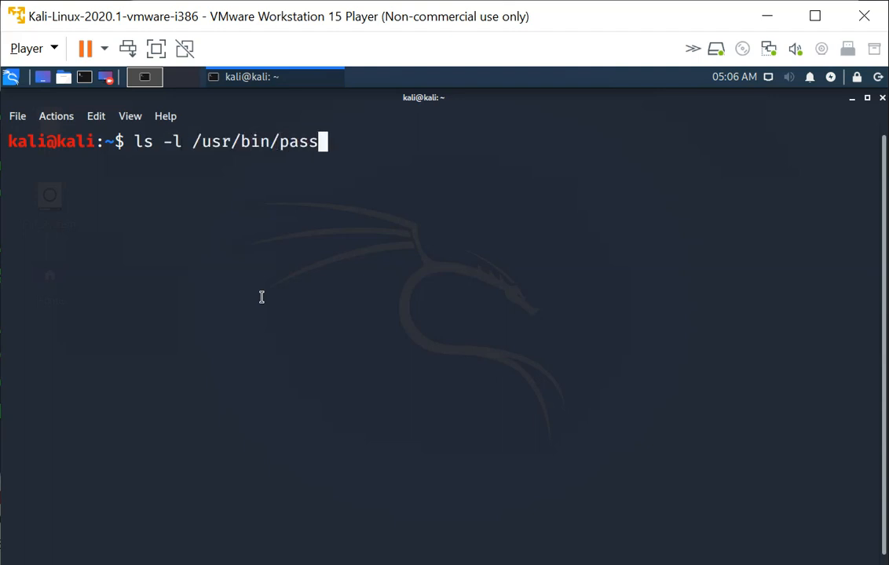
{"action": "key", "text": "Return"}
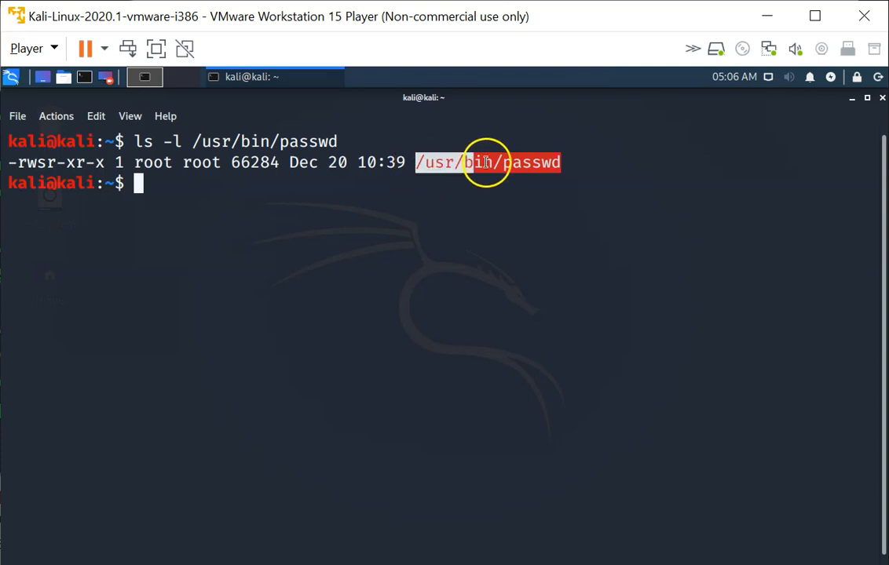
Copy /usr/bin/passwd into the kali home folder.
{"action": "type", "text": "cp"}
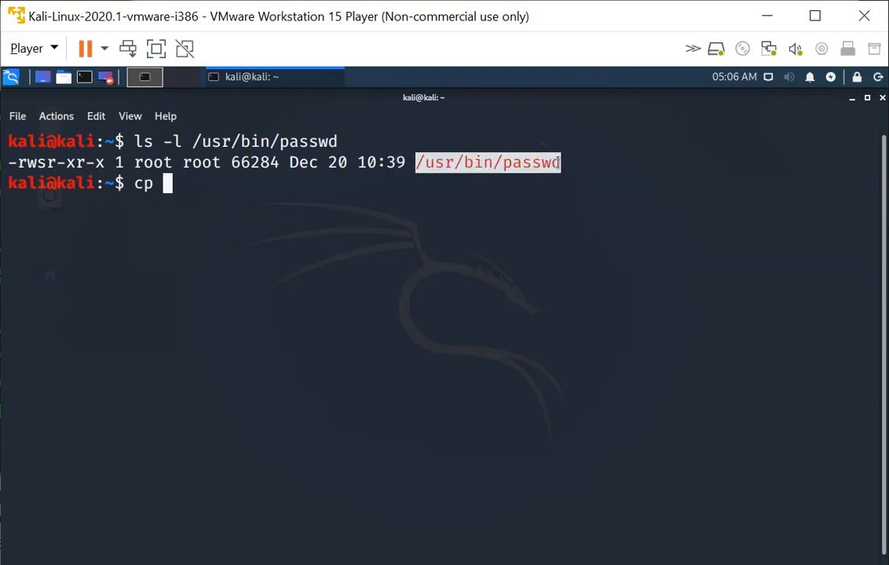
{"action": "type", "text": "/usr/bin/passwd"}
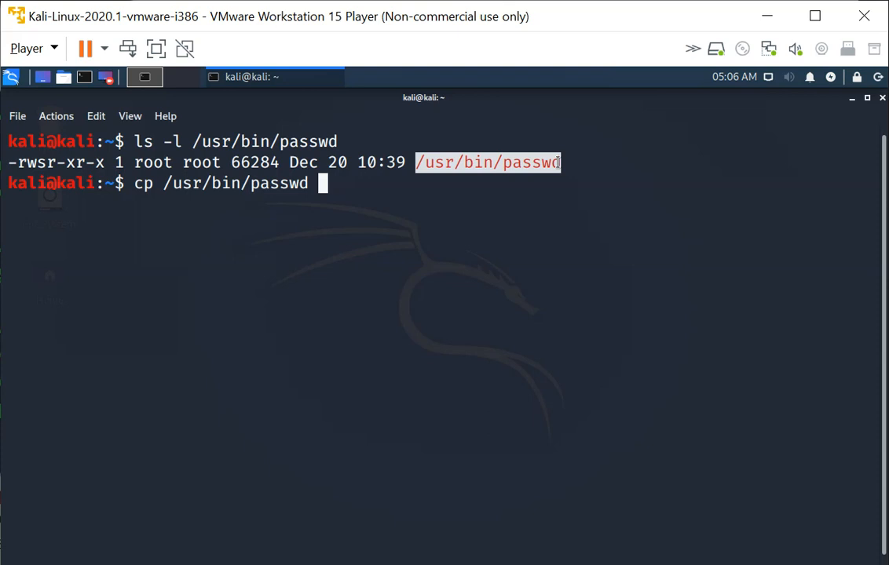
{"action": "key", "text": "Return"}
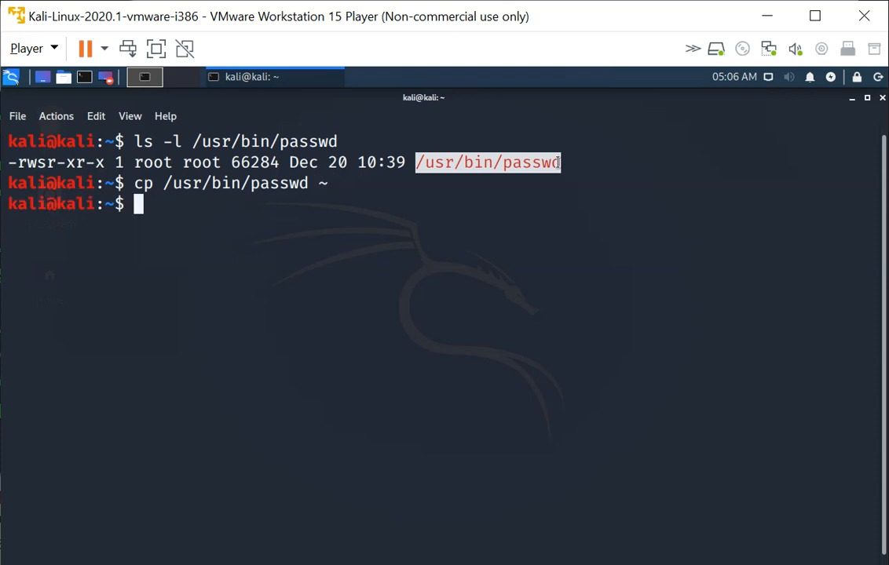
Long-list the home folder and highlight the kali-owned passwd copy.
{"action": "type", "text": "ls -l"}
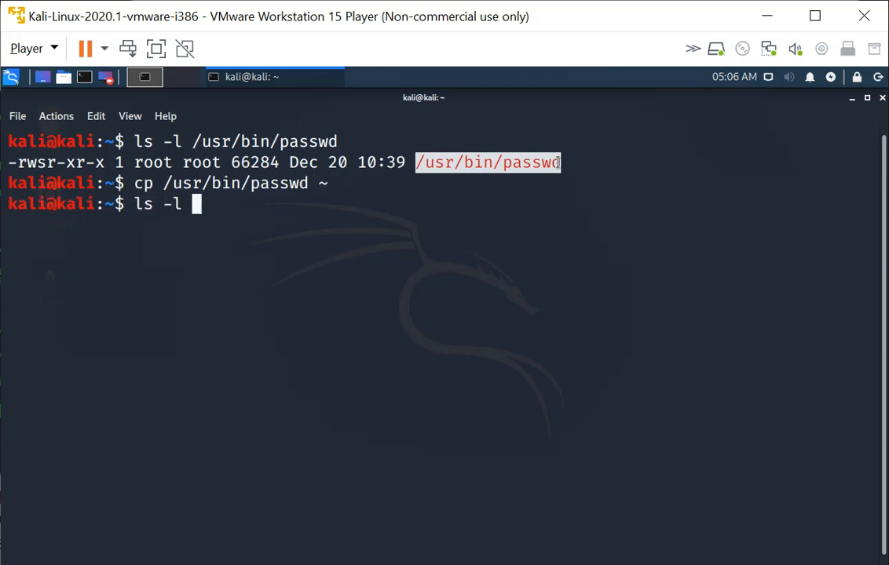
{"action": "key", "text": "Return"}
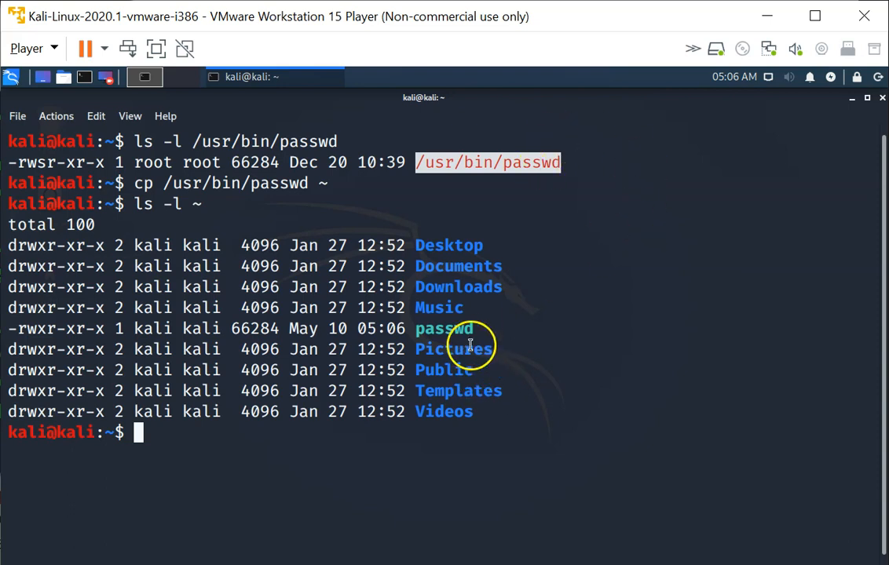
{"action": "double_click", "coordinate": [444, 328]}
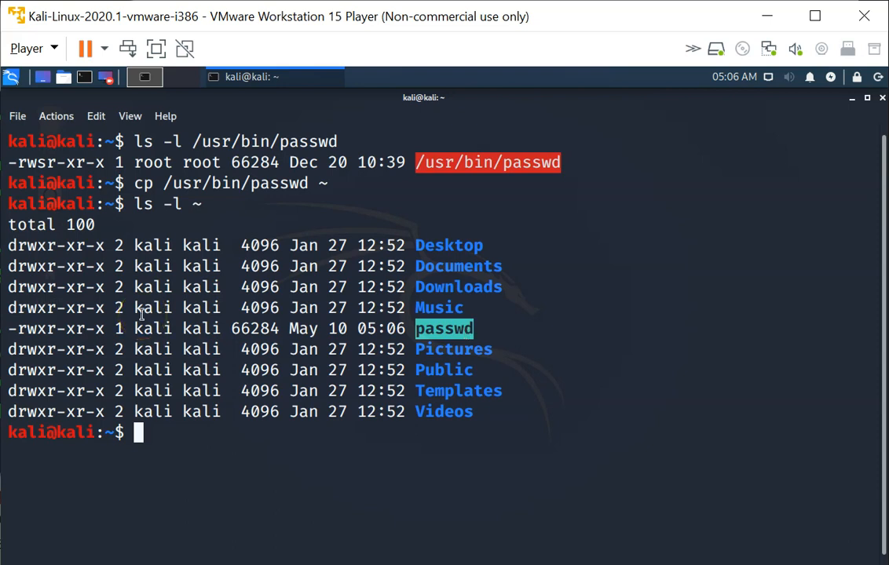
List /usr/bin/passwd and ~/passwd together to compare ownership and setuid permissions.
{"action": "type", "text": "ls -l /usr/"}
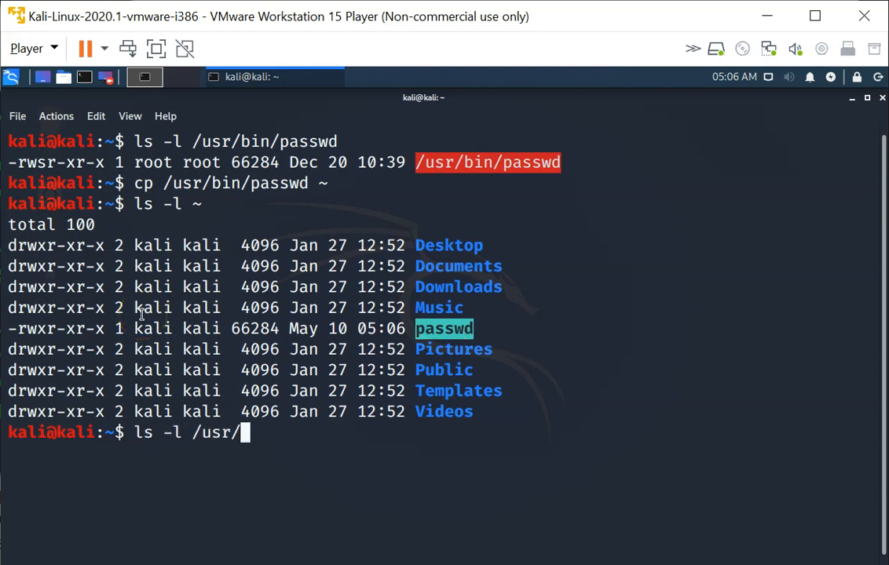
{"action": "type", "text": "bin/passwd ~/"}
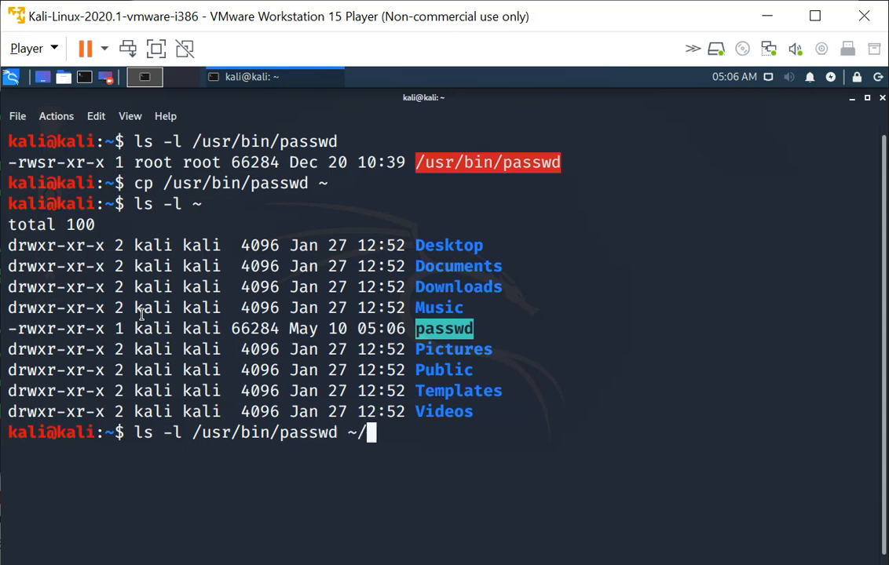
{"action": "key", "text": "Return"}
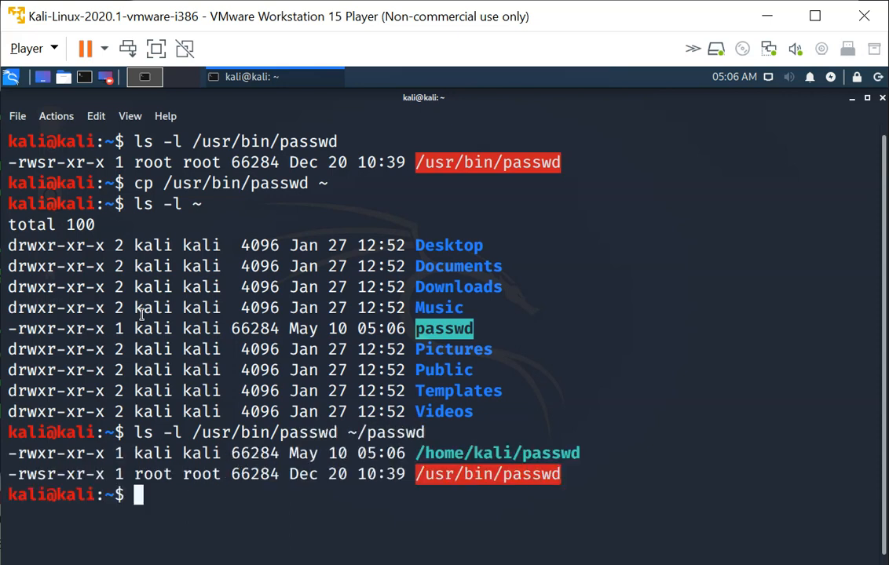
{"action": "double_click", "coordinate": [254, 453]}
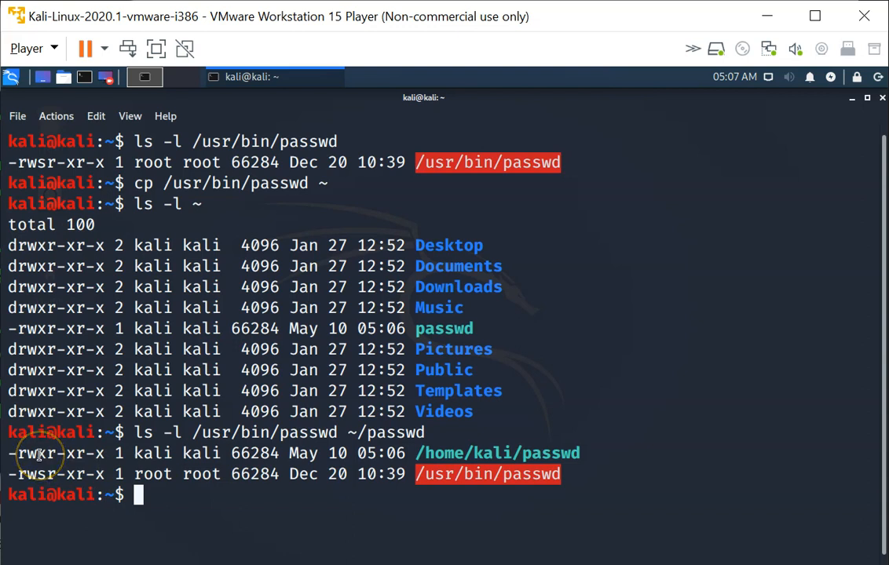
{"action": "mouse_move", "coordinate": [231, 482]}
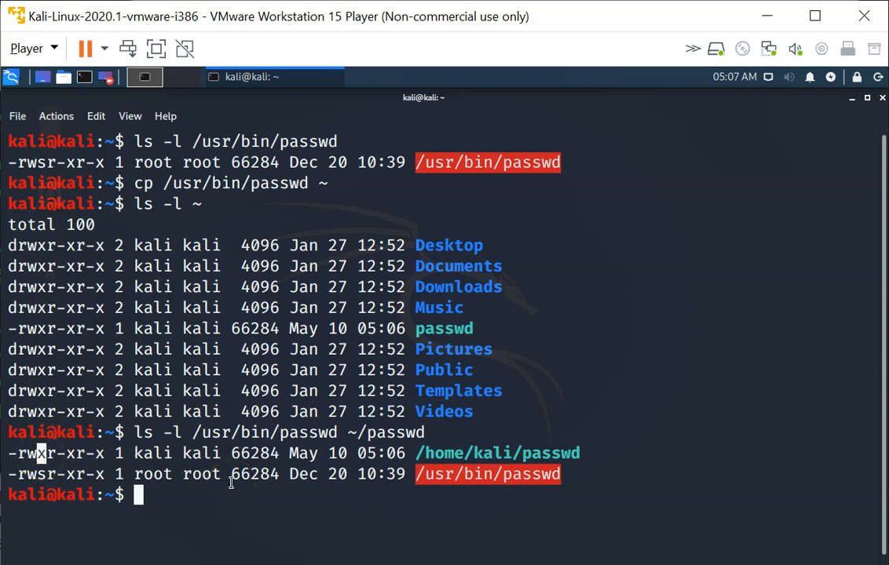
{"action": "mouse_move", "coordinate": [540, 489]}
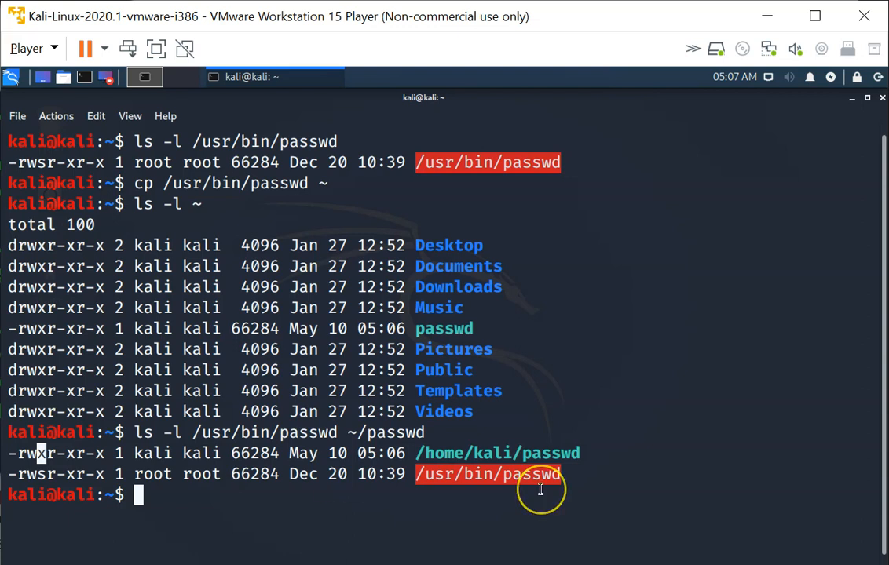
{"action": "type", "text": "ls -l /usr/bin/passwd ~/passwd"}
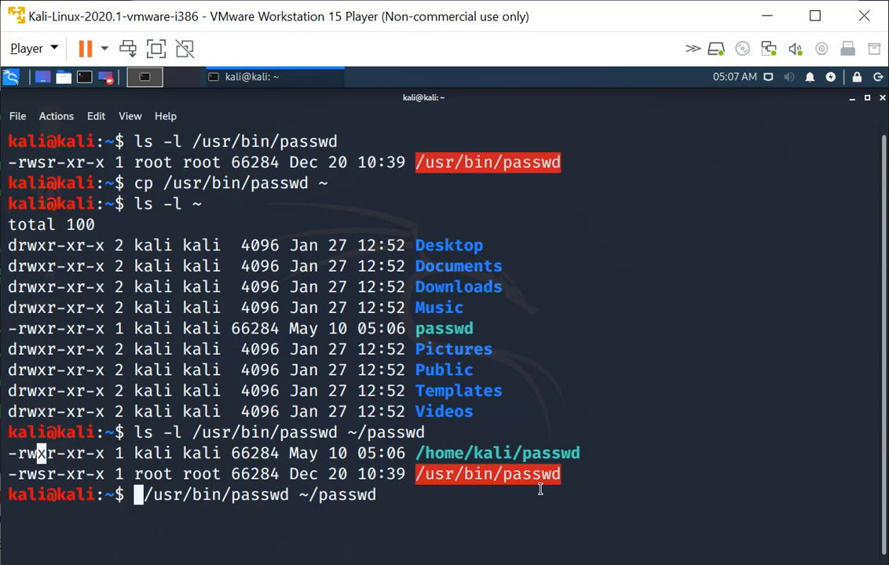
Diff /usr/bin/passwd against ~/passwd, producing no output.
{"action": "key", "text": "Return"}
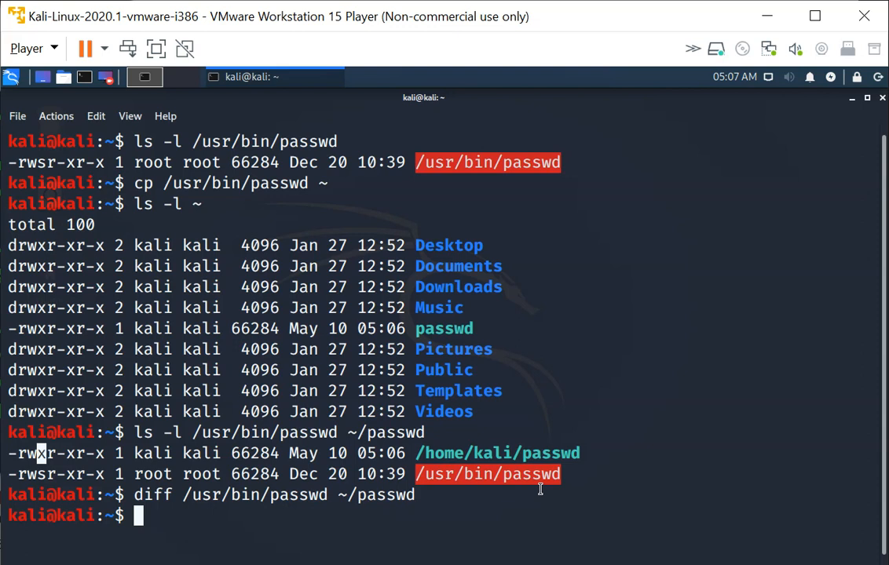
{"action": "mouse_move", "coordinate": [437, 452]}
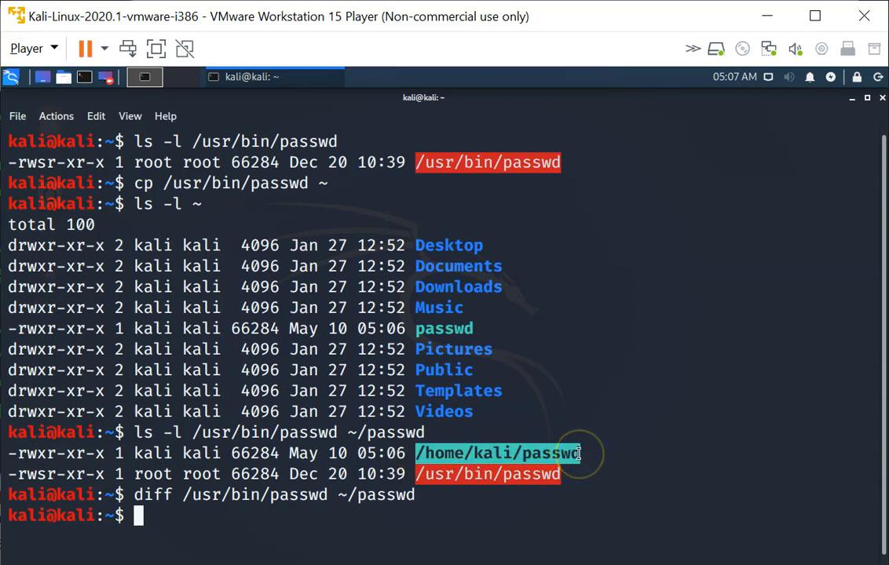
Run /home/kali/passwd with empty password entries, ending in an authentication token manipulation error.
{"action": "type", "text": "/home/kali/passwd"}
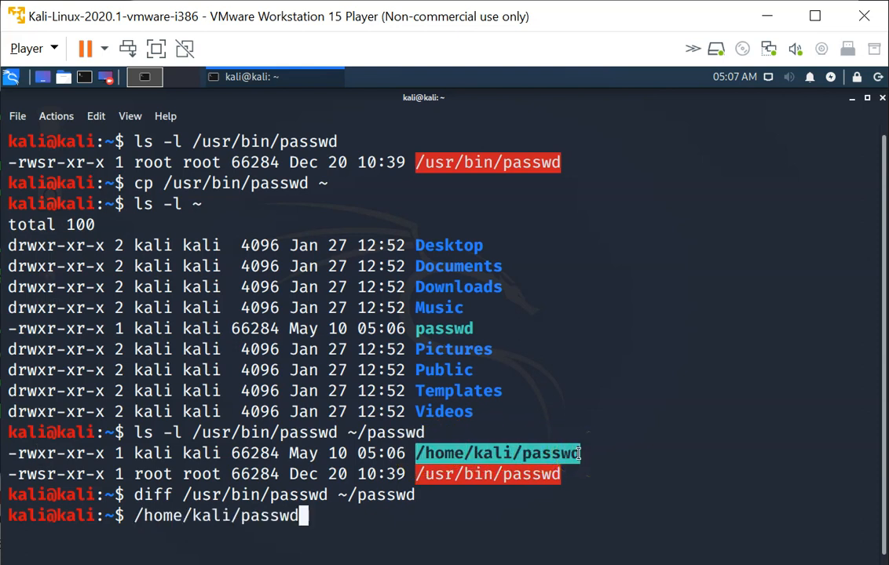
{"action": "key", "text": "Return"}
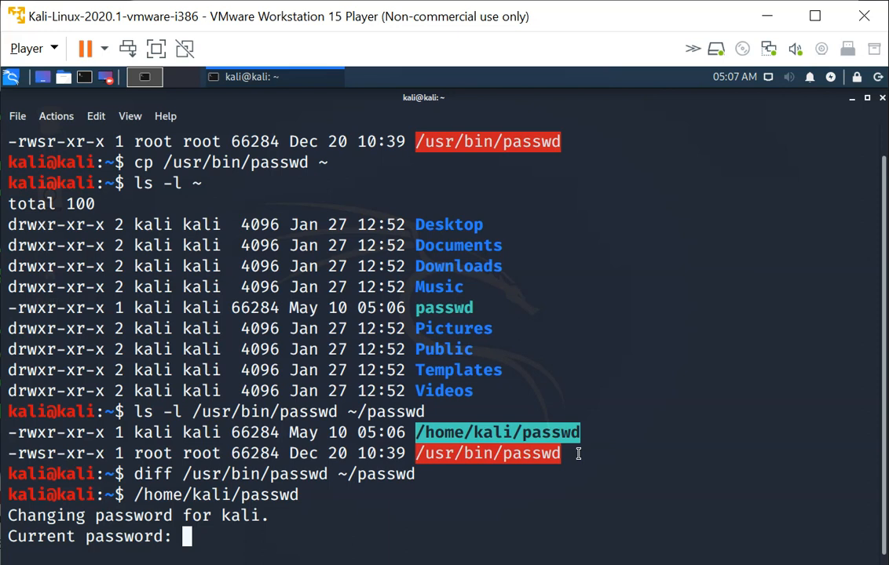
{"action": "key", "text": "Return"}
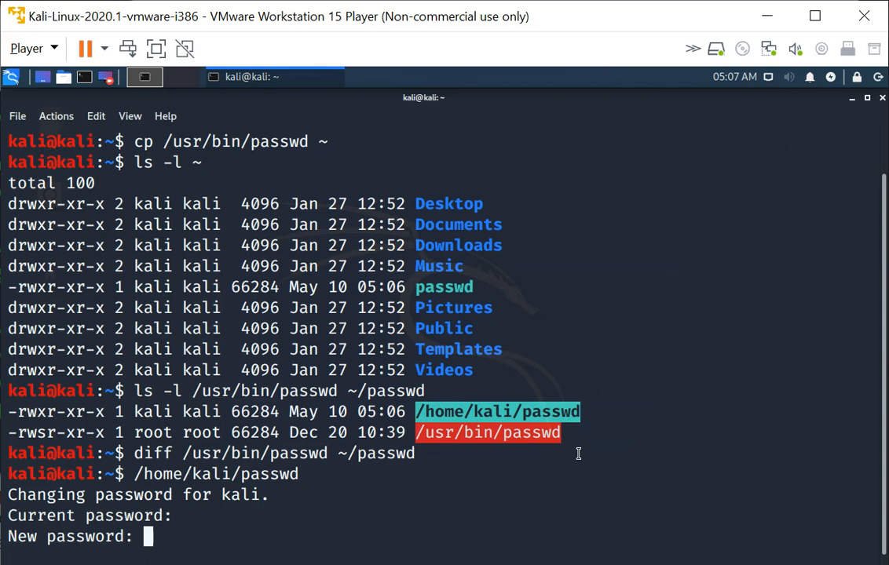
{"action": "key", "text": "Return"}
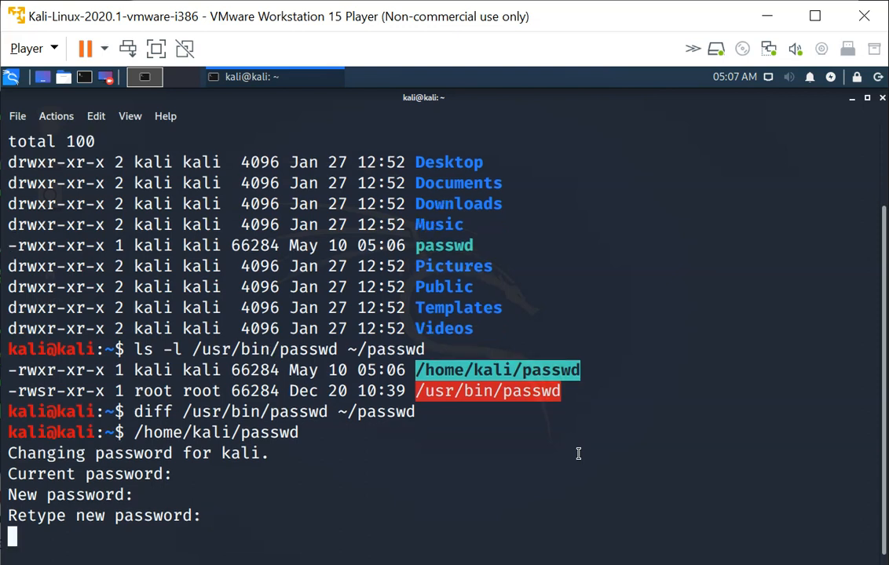
{"action": "key", "text": "Return"}
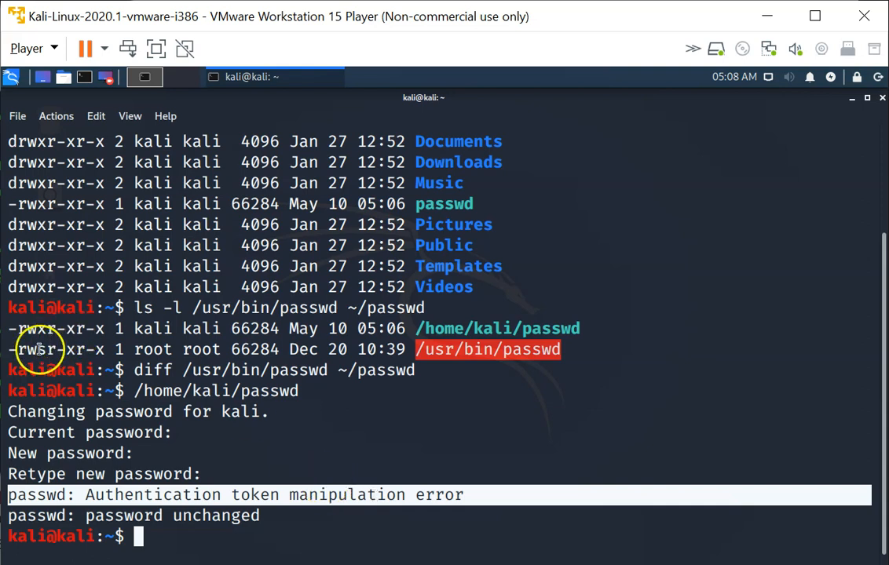
{"action": "mouse_move", "coordinate": [518, 324]}
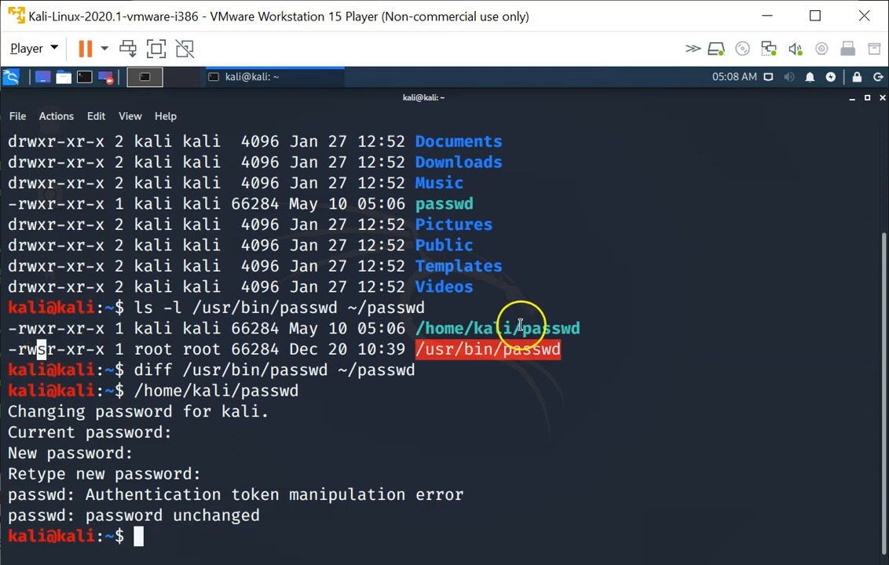
{"action": "mouse_move", "coordinate": [38, 350]}
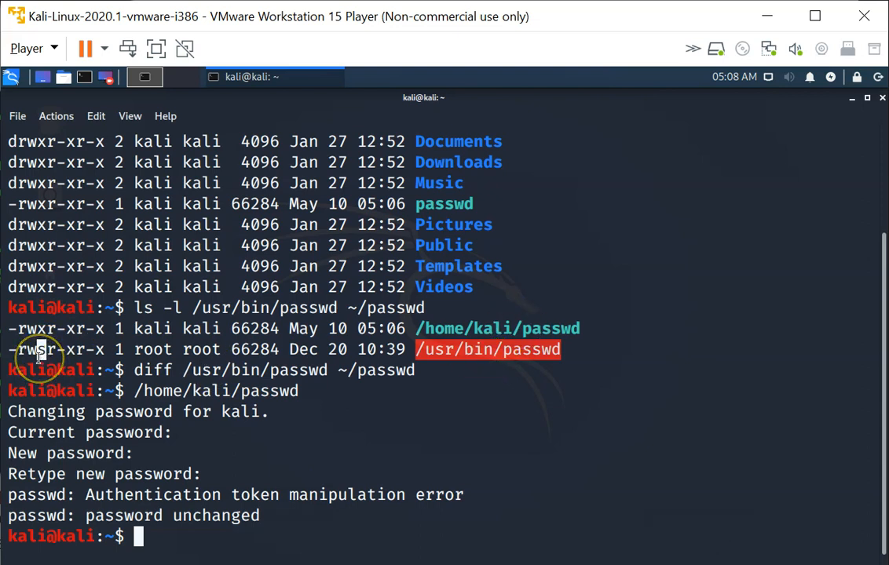